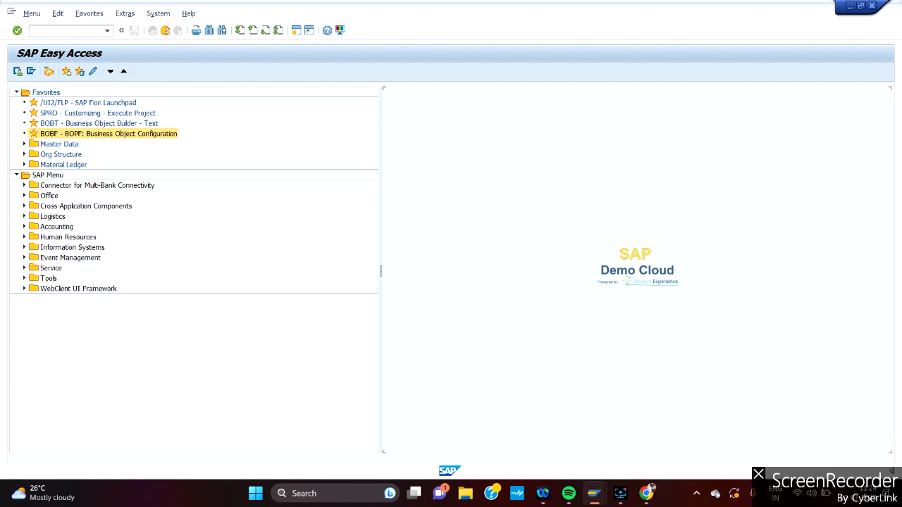
- Launch the SPRO Customizing: Execute Project transaction from the Easy Access menu
left_click(64, 31)
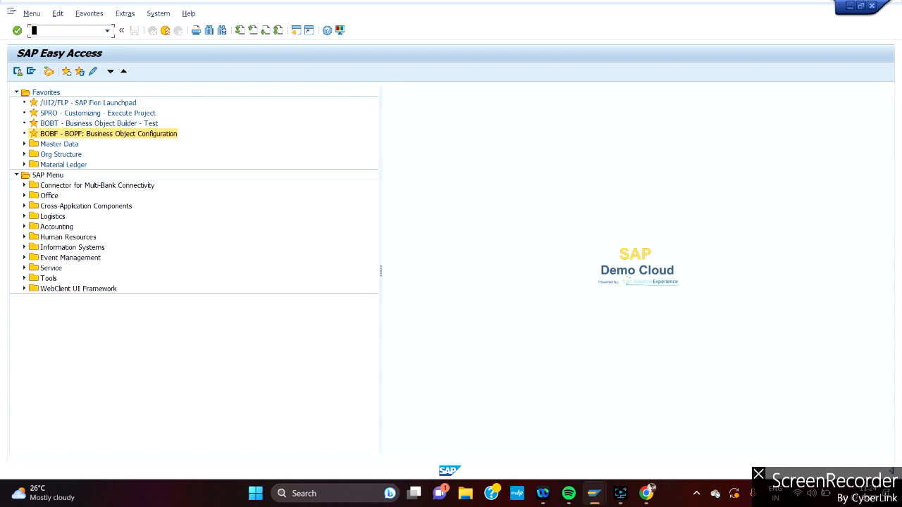
type("s")
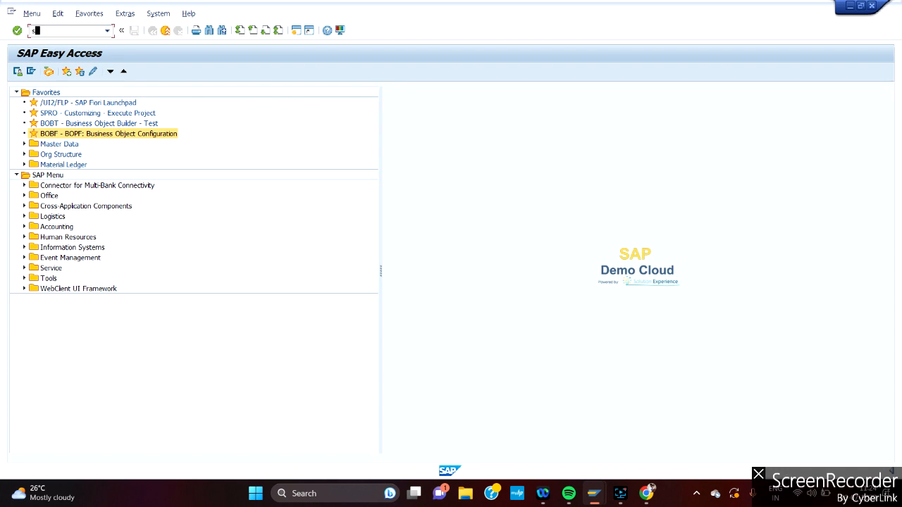
double_click(96, 113)
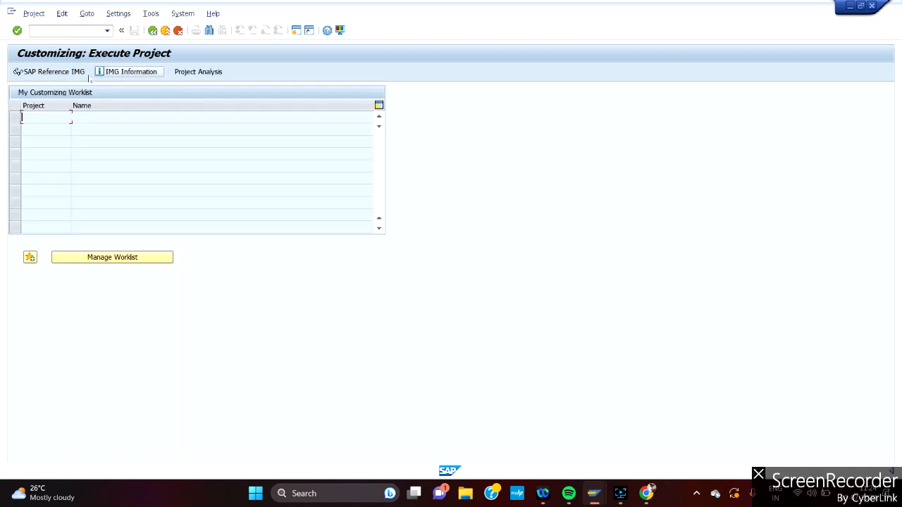
- Show the SAP Reference IMG and expand the Transportation Management node
left_click(48, 70)
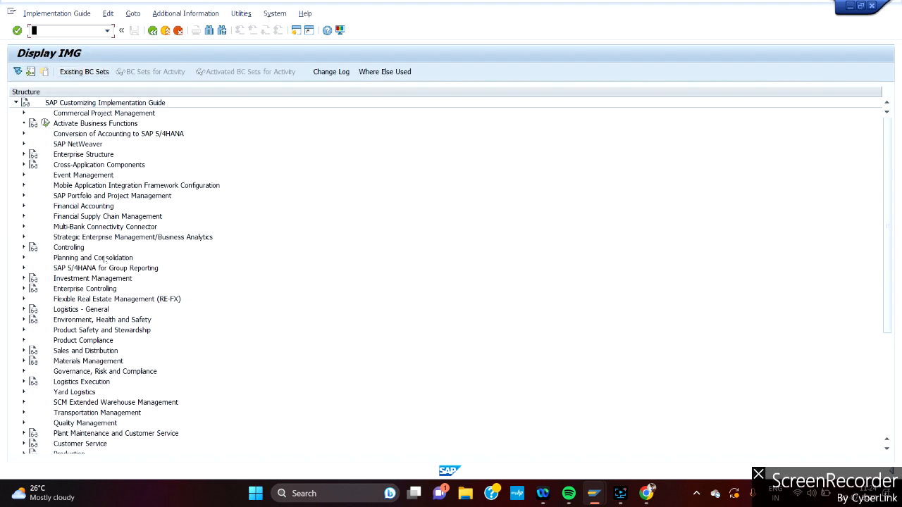
mouse_move(759, 251)
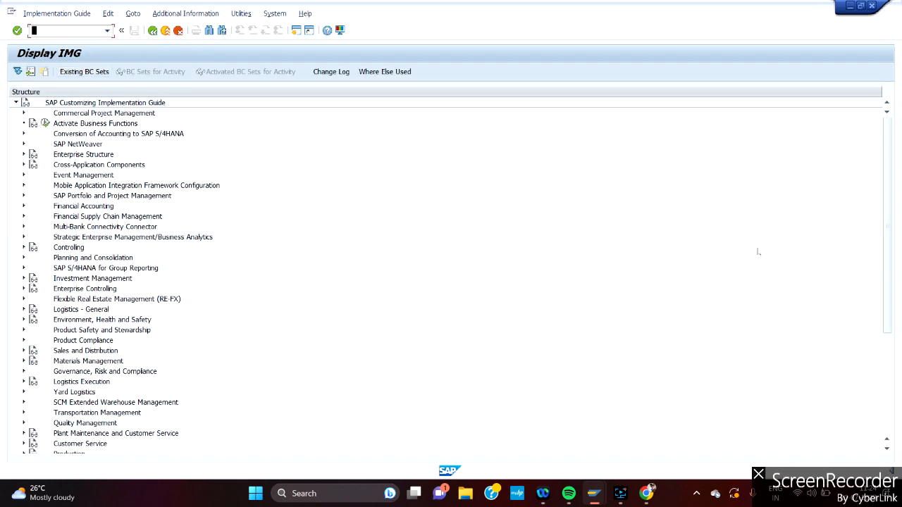
scroll("down", 3)
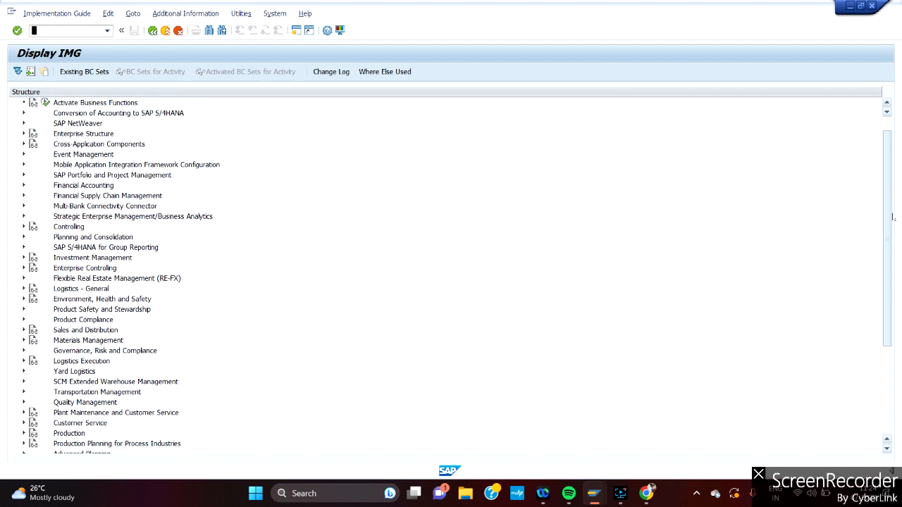
scroll("down", 3)
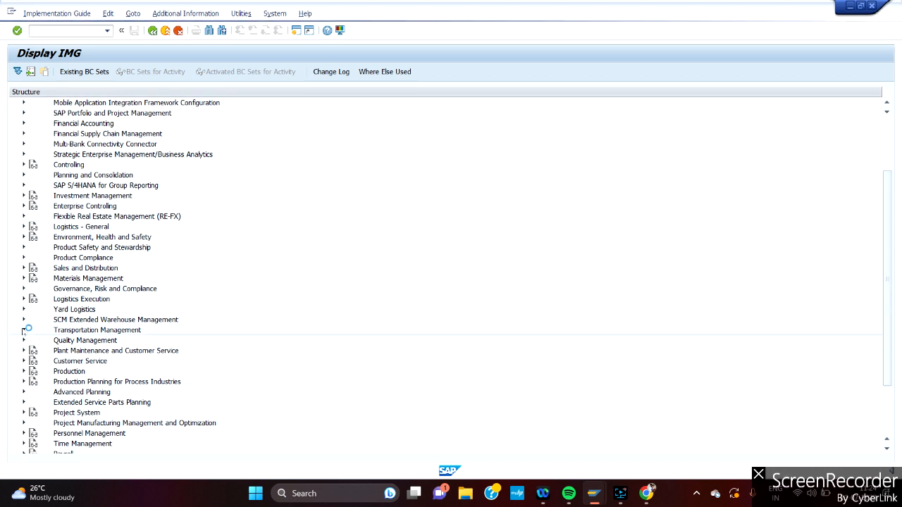
left_click(24, 330)
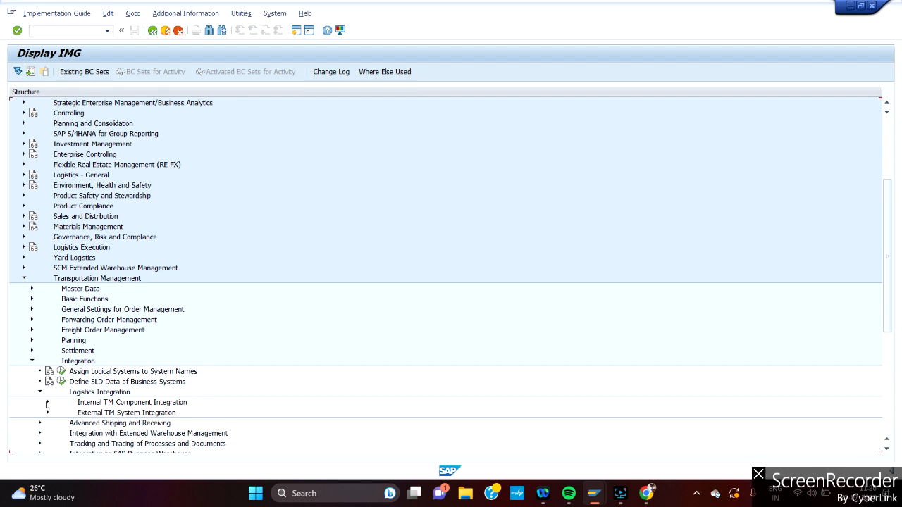
- Expand Internal TM Component Integration to reach the Control Key Parameters activity
left_click(39, 403)
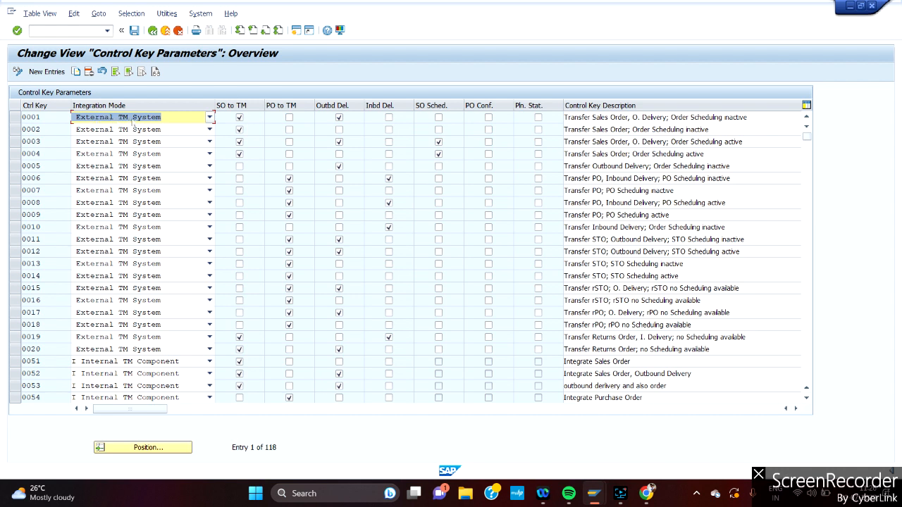
left_click(177, 117)
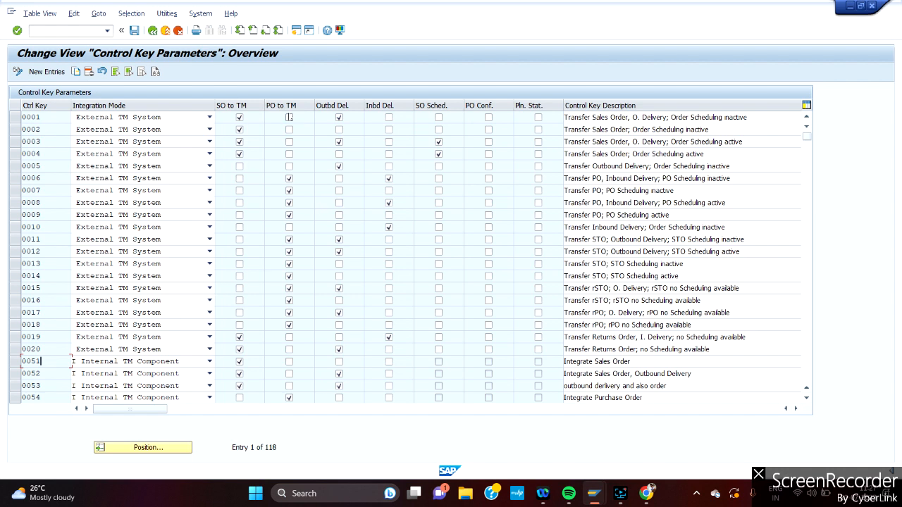
left_click(288, 117)
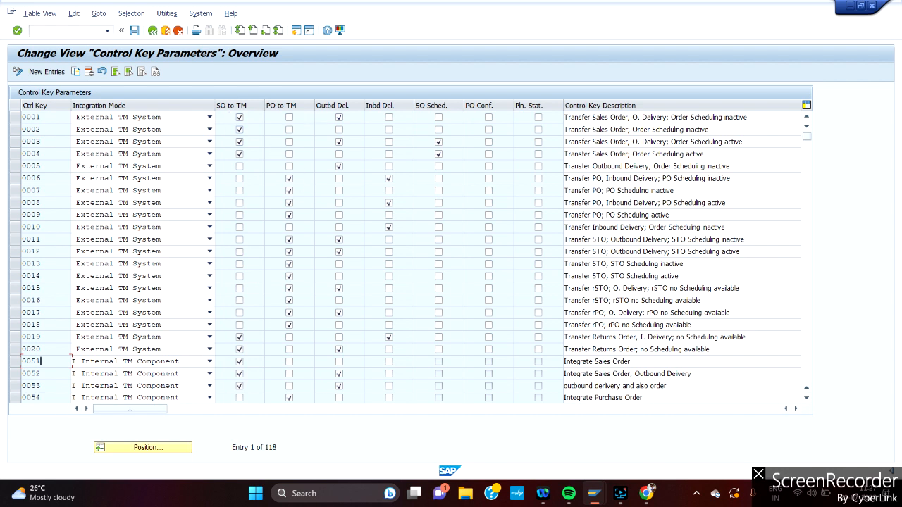
left_click(12, 361)
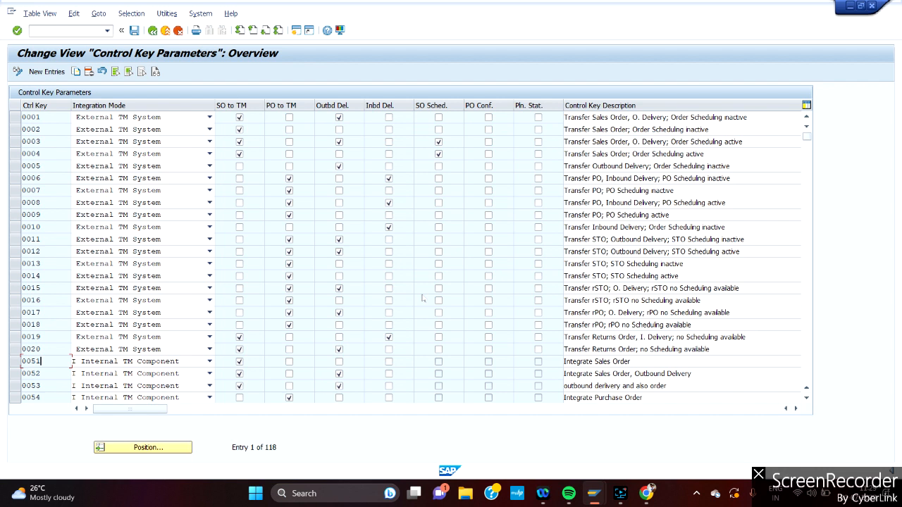
mouse_move(355, 59)
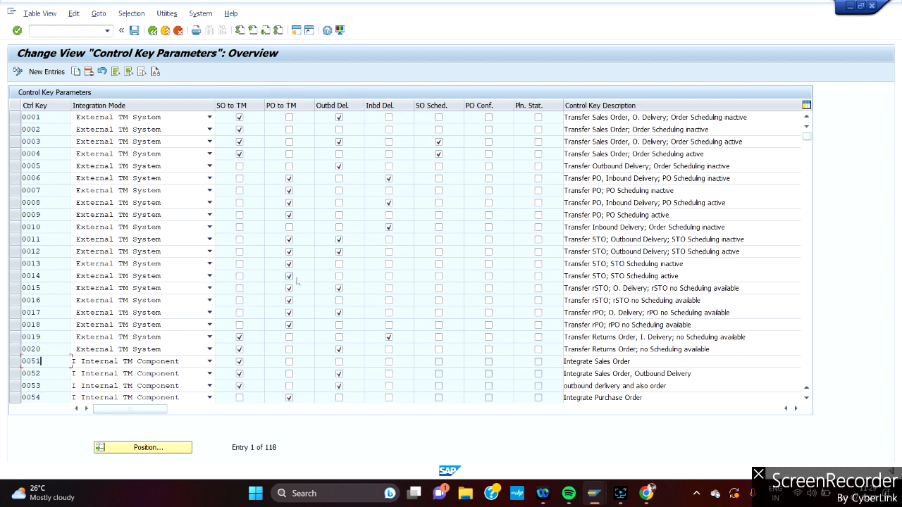
left_click(289, 398)
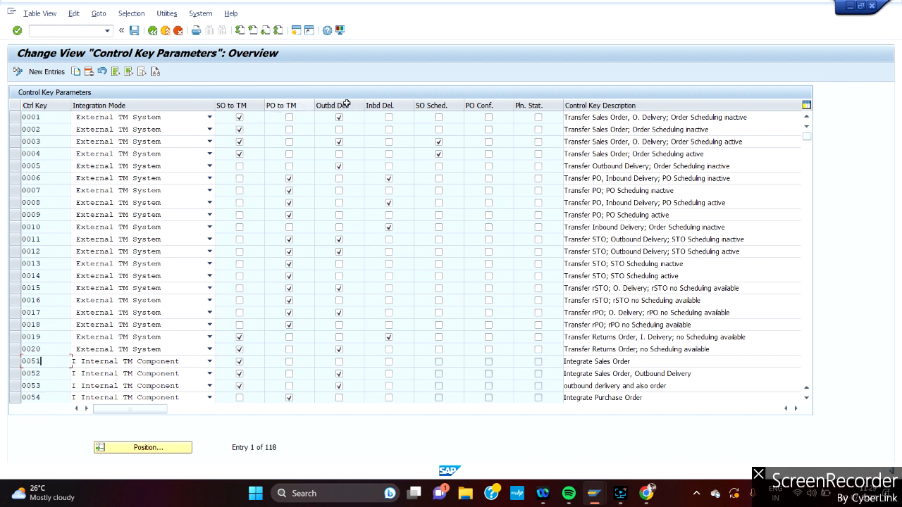
mouse_move(381, 104)
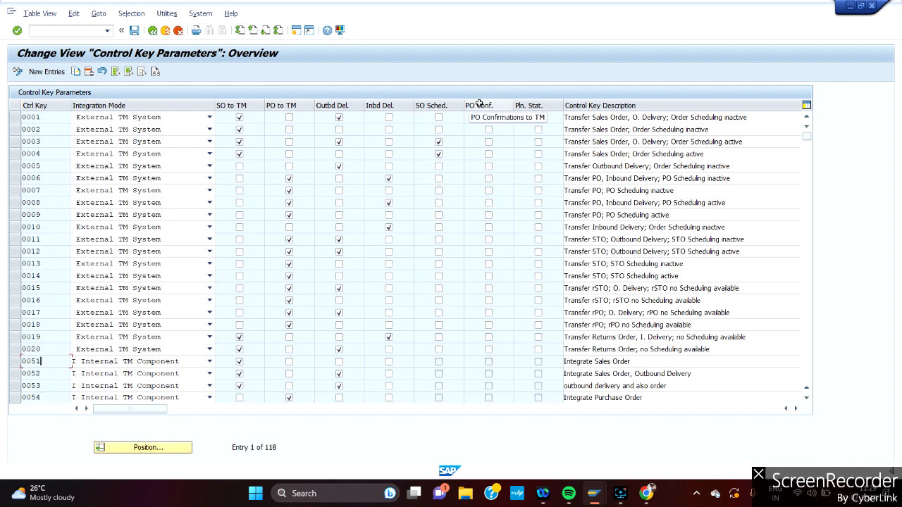
mouse_move(533, 106)
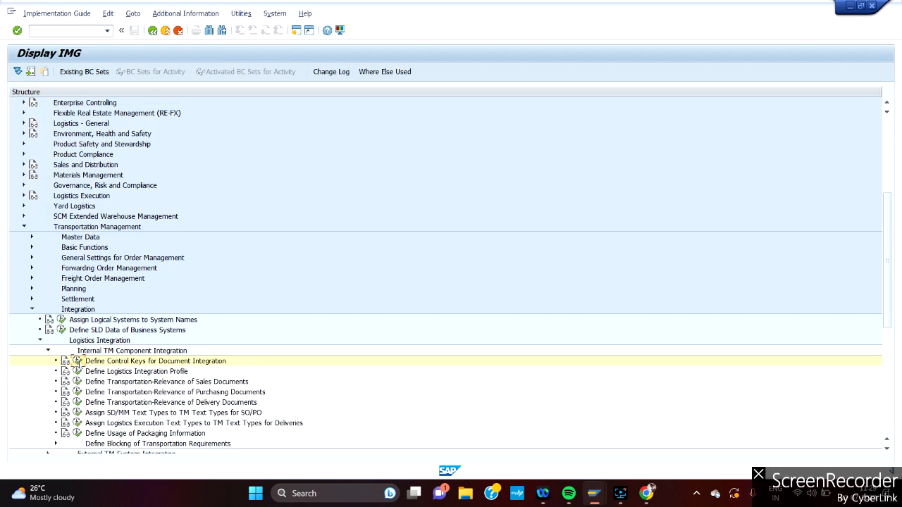
double_click(155, 360)
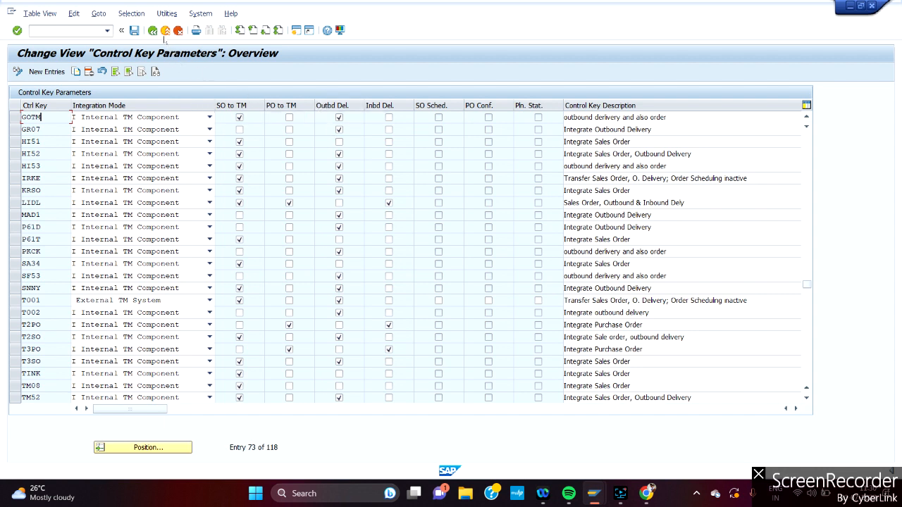
left_click(121, 29)
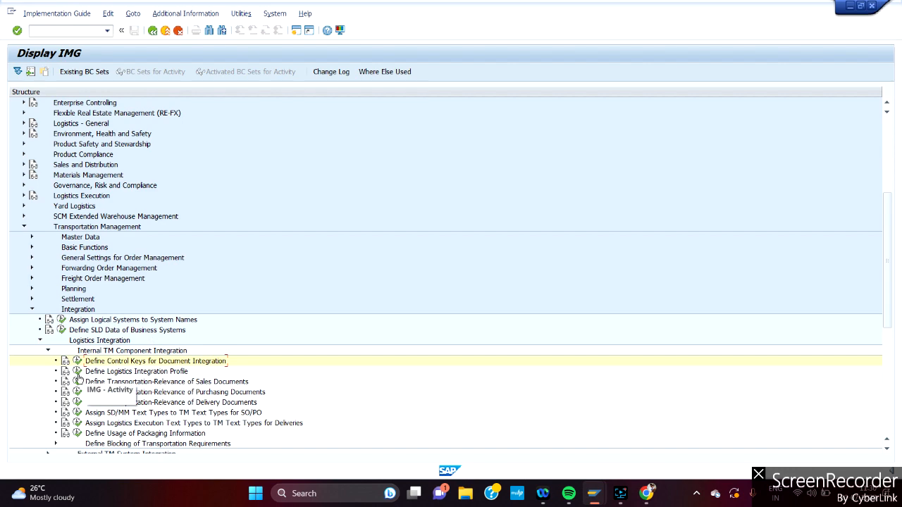
mouse_move(79, 378)
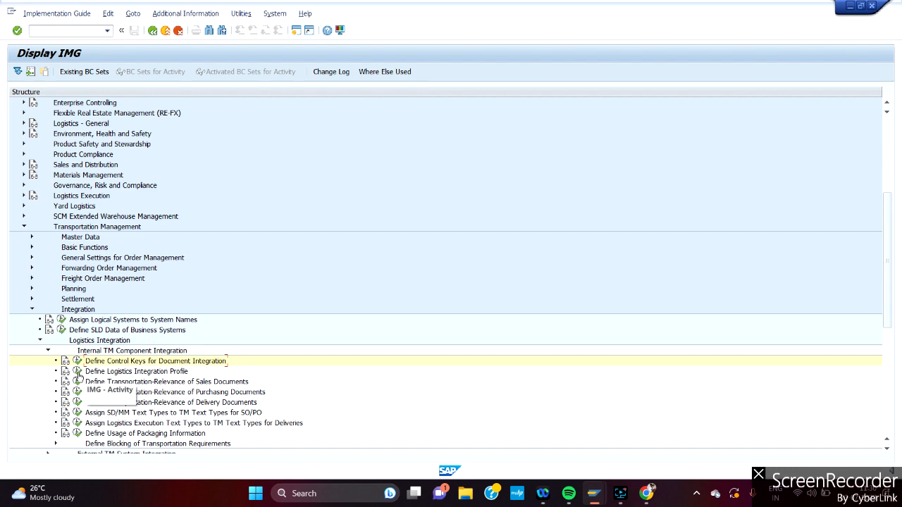
- Launch Define Logistics Integration Profile and position the list at GOTM
double_click(136, 372)
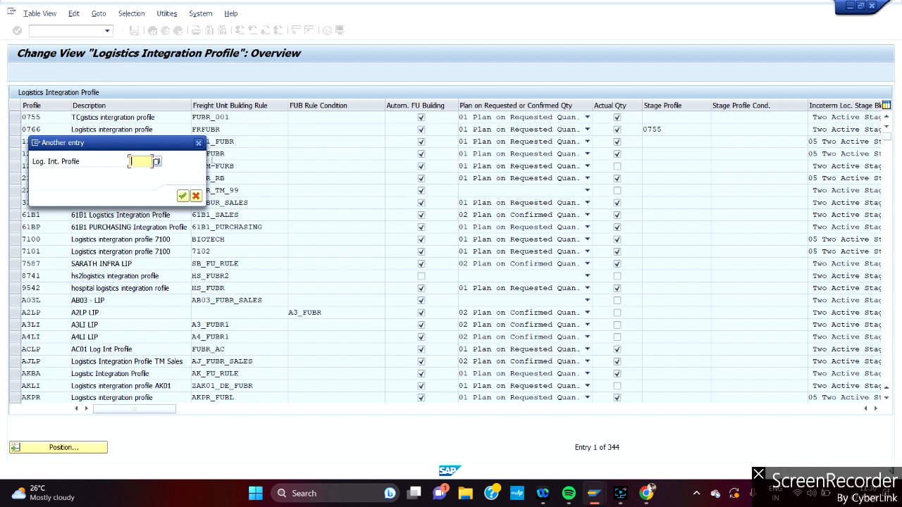
type("gotm")
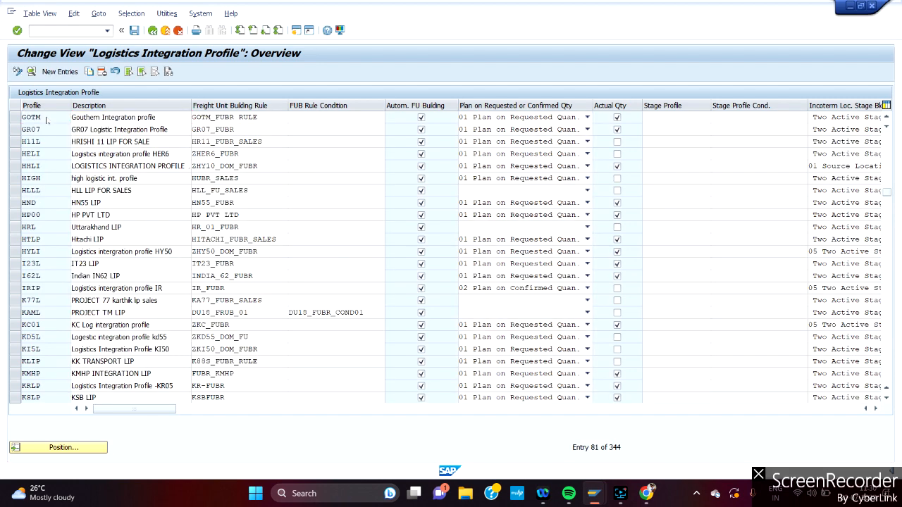
- Review GOTM details: FU building rule GOTM_FUBR_RULE and the empty FUBR condition field
double_click(31, 117)
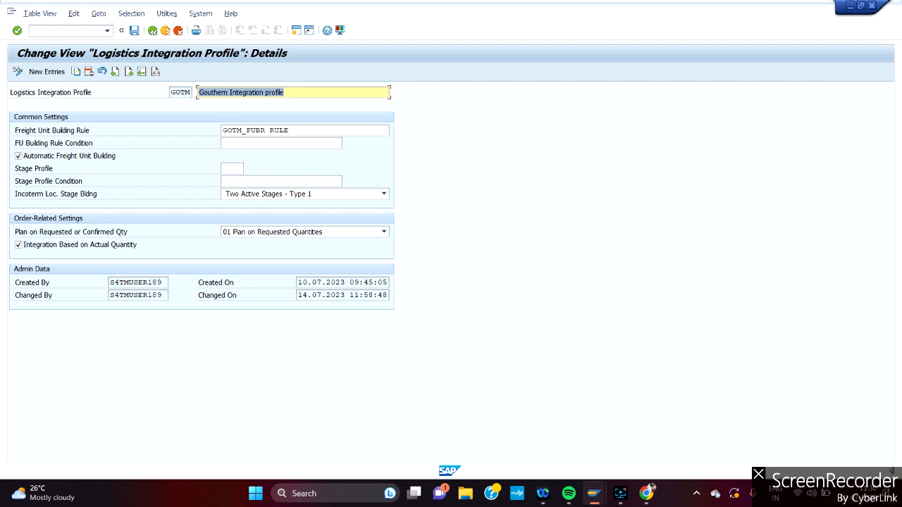
mouse_move(23, 117)
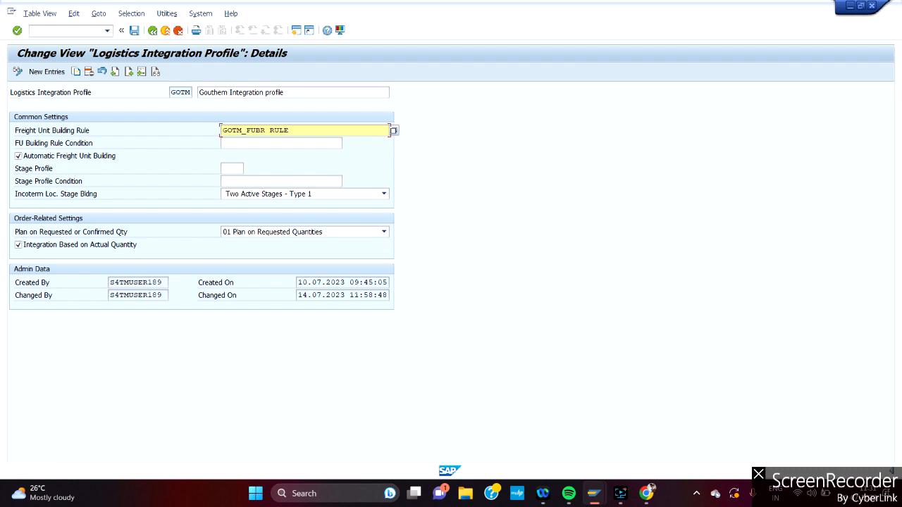
left_click(303, 130)
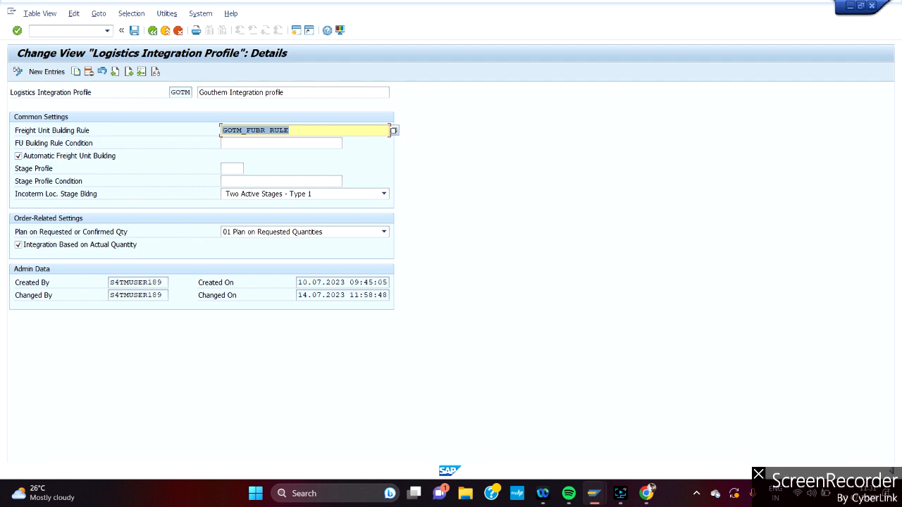
left_click(280, 144)
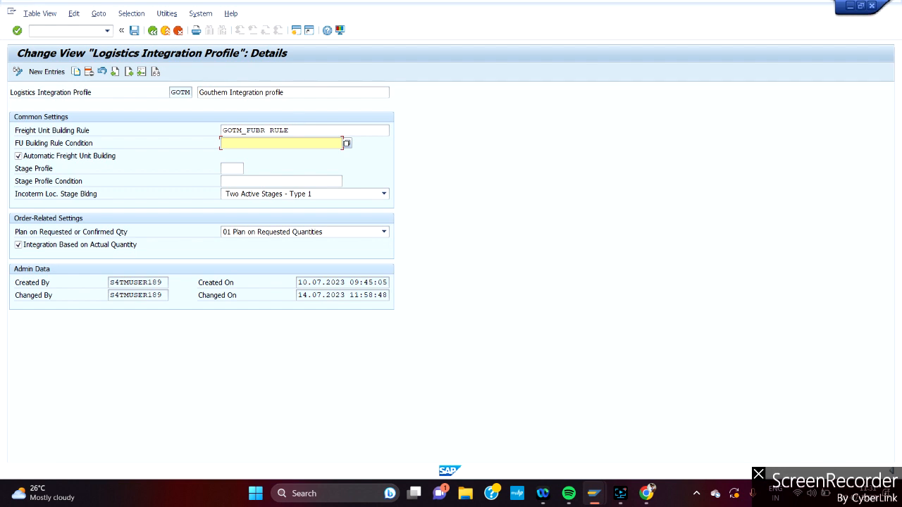
left_click(303, 130)
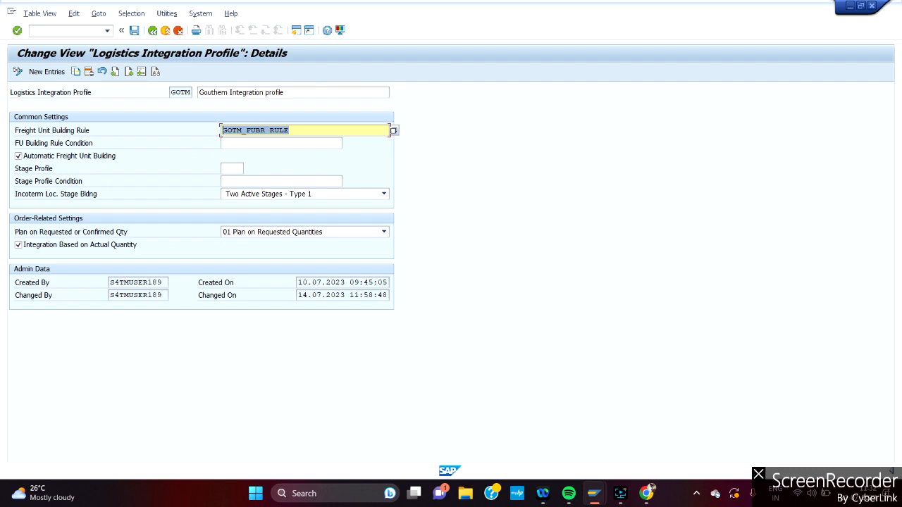
left_click(280, 144)
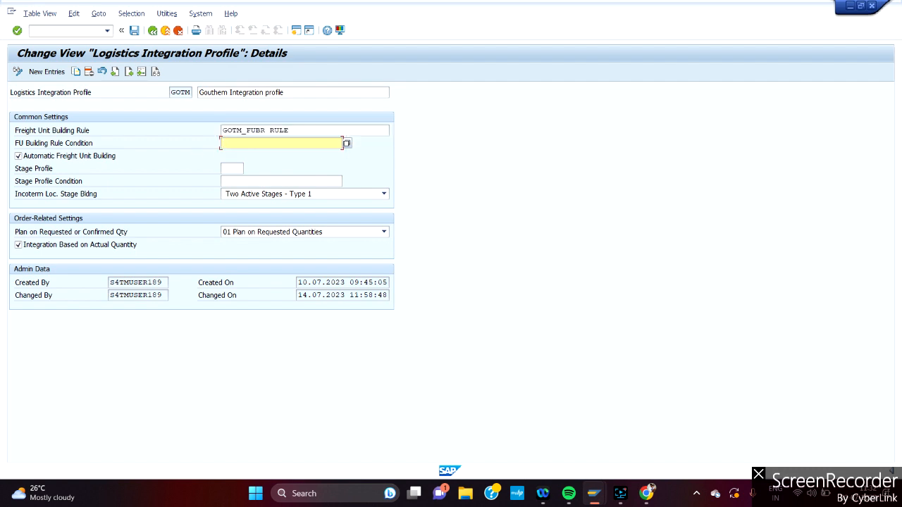
left_click(304, 130)
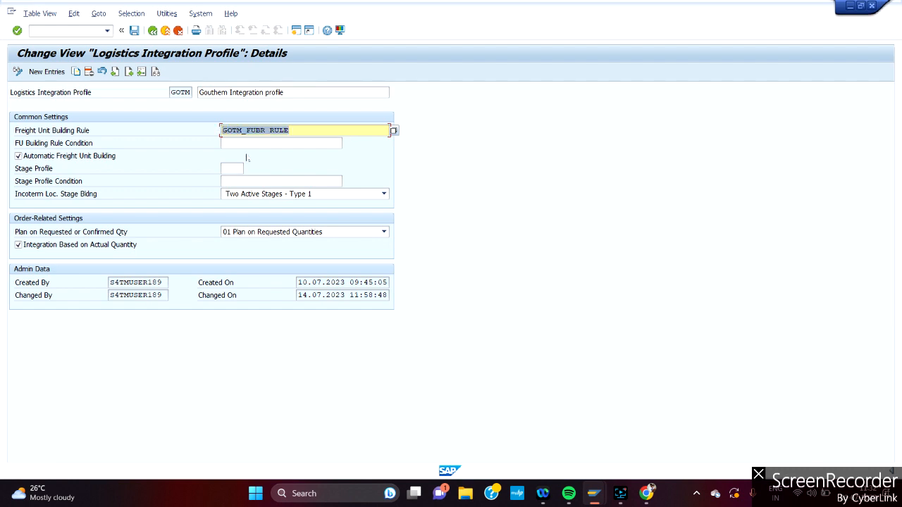
mouse_move(73, 181)
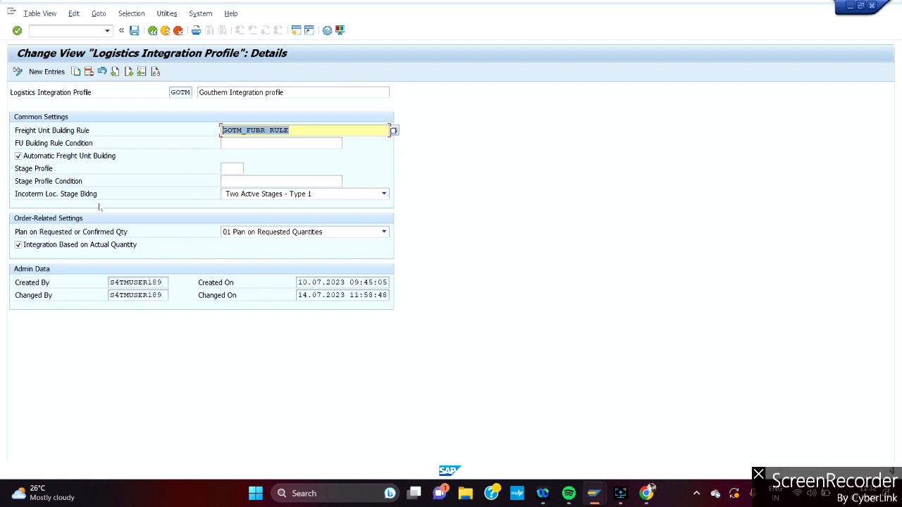
mouse_move(383, 58)
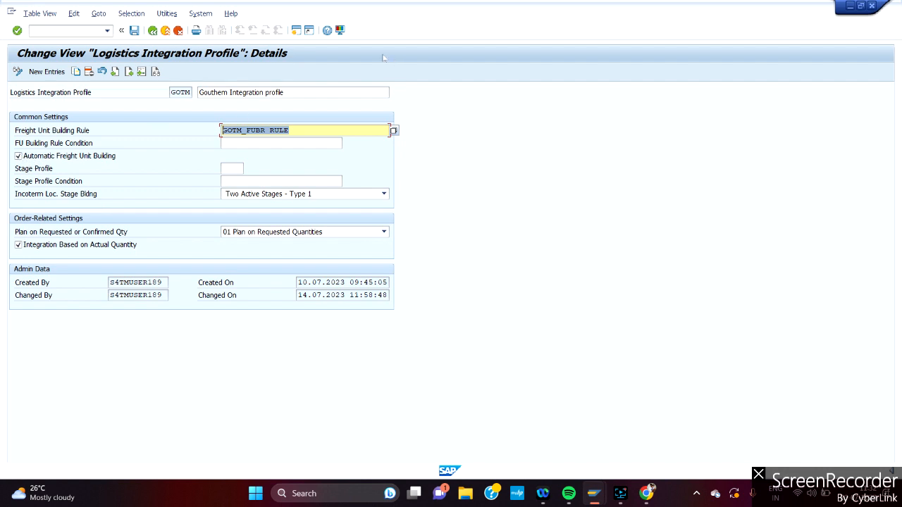